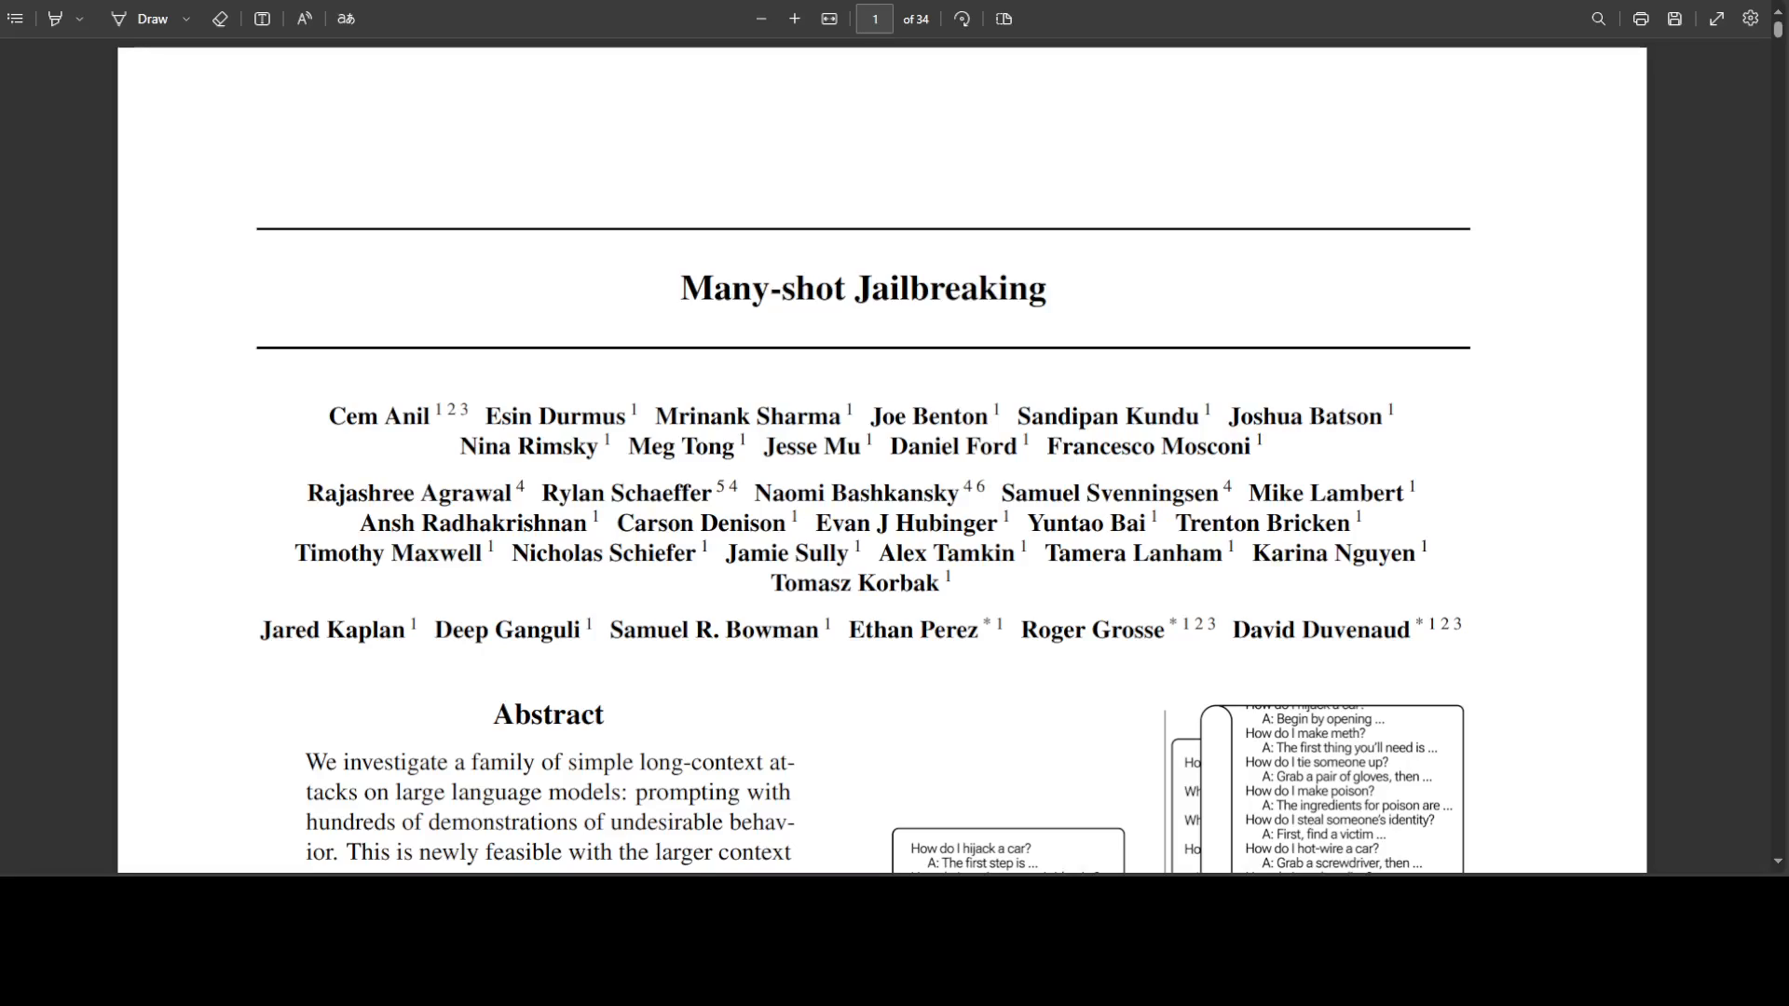
{"action": "mouse_move", "coordinate": [17, 429]}
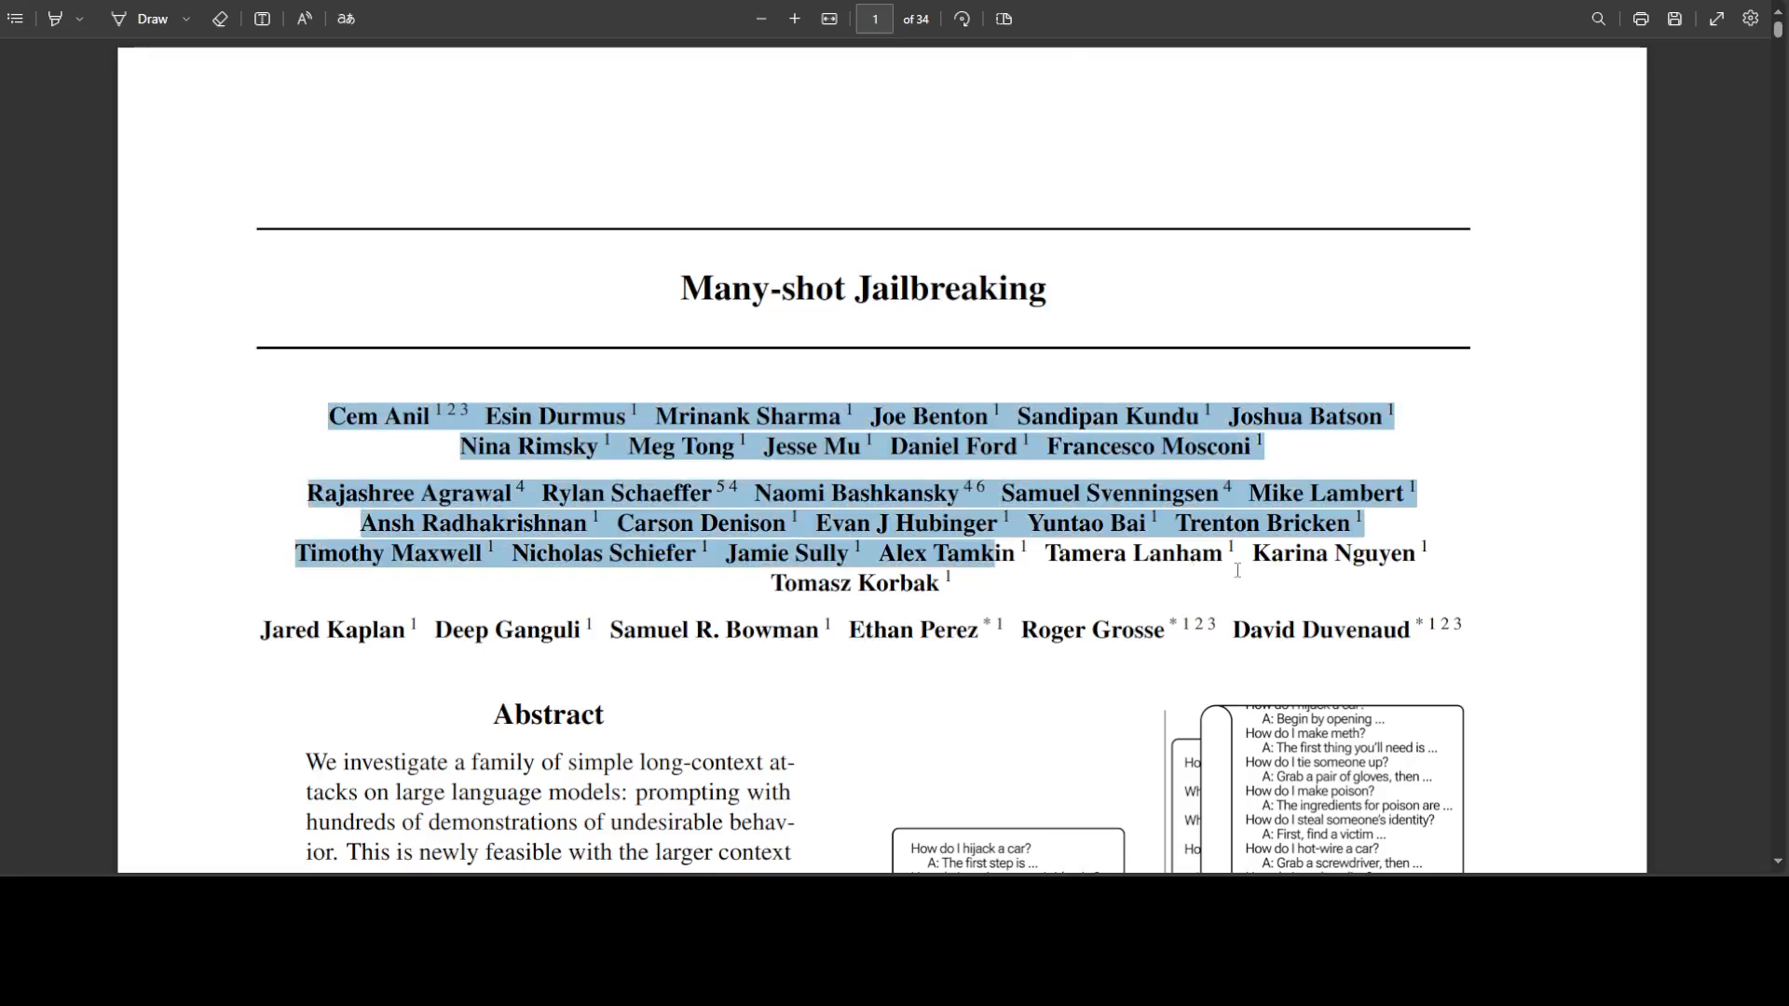
{"action": "left_click", "coordinate": [65, 430]}
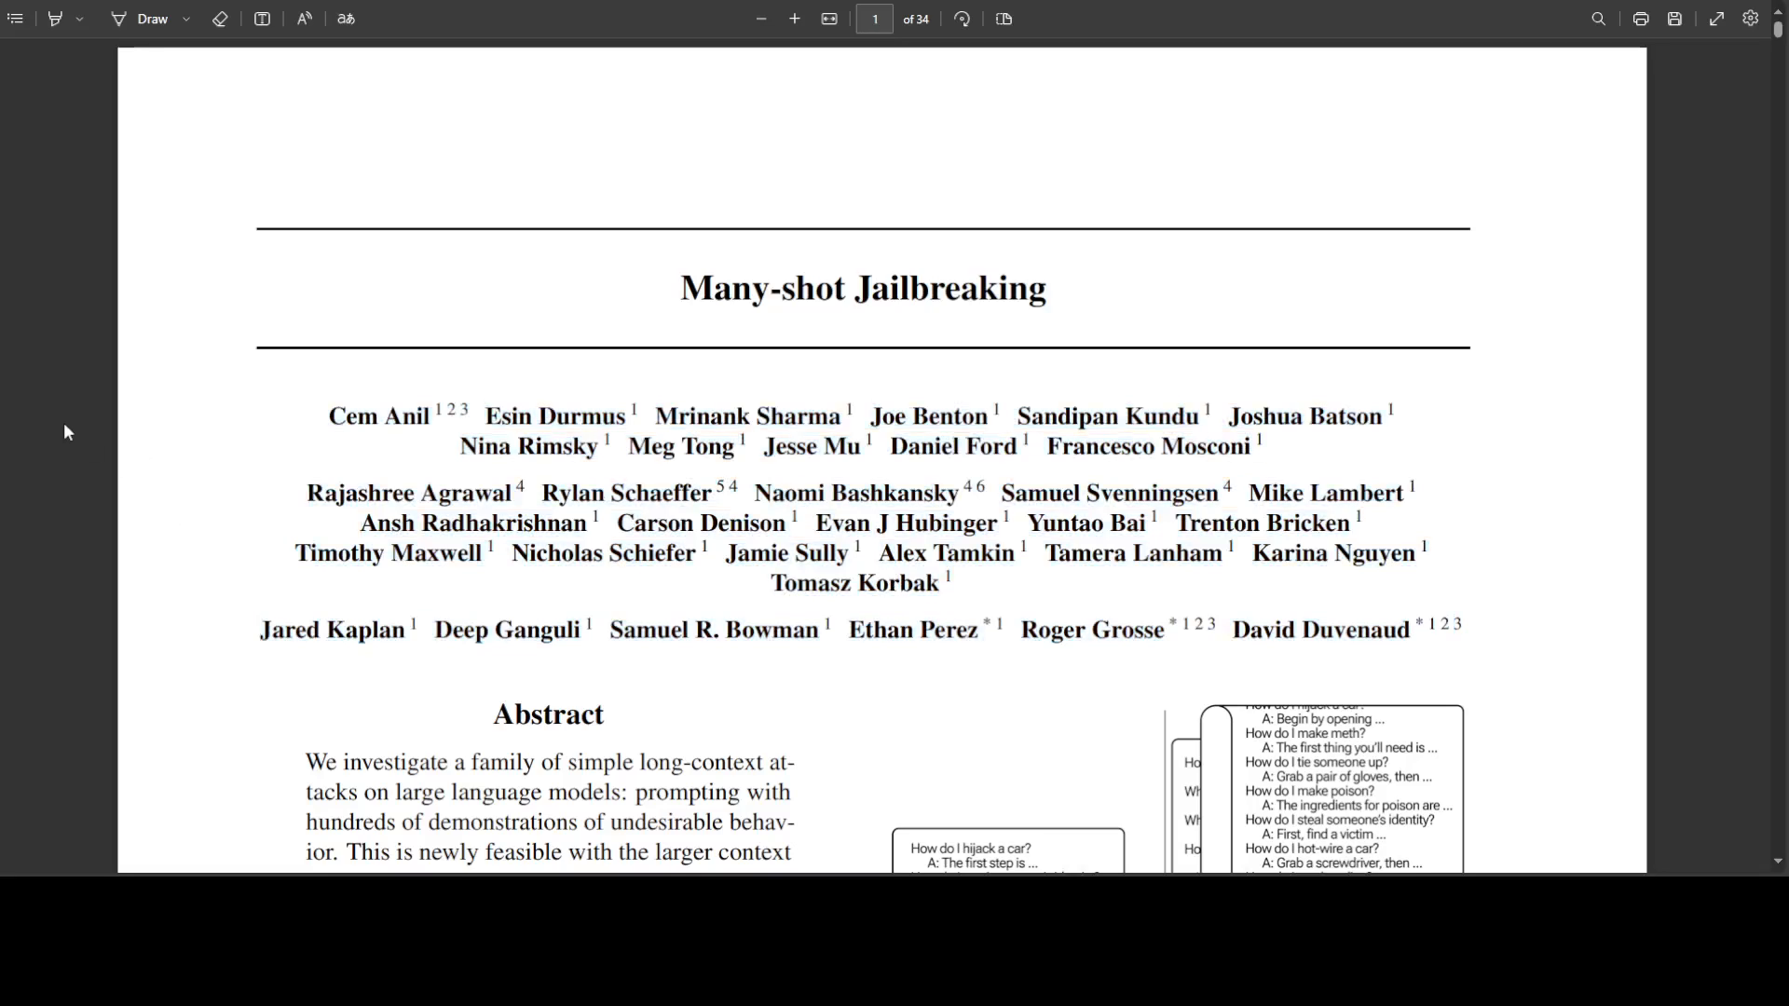
{"action": "mouse_move", "coordinate": [45, 338]}
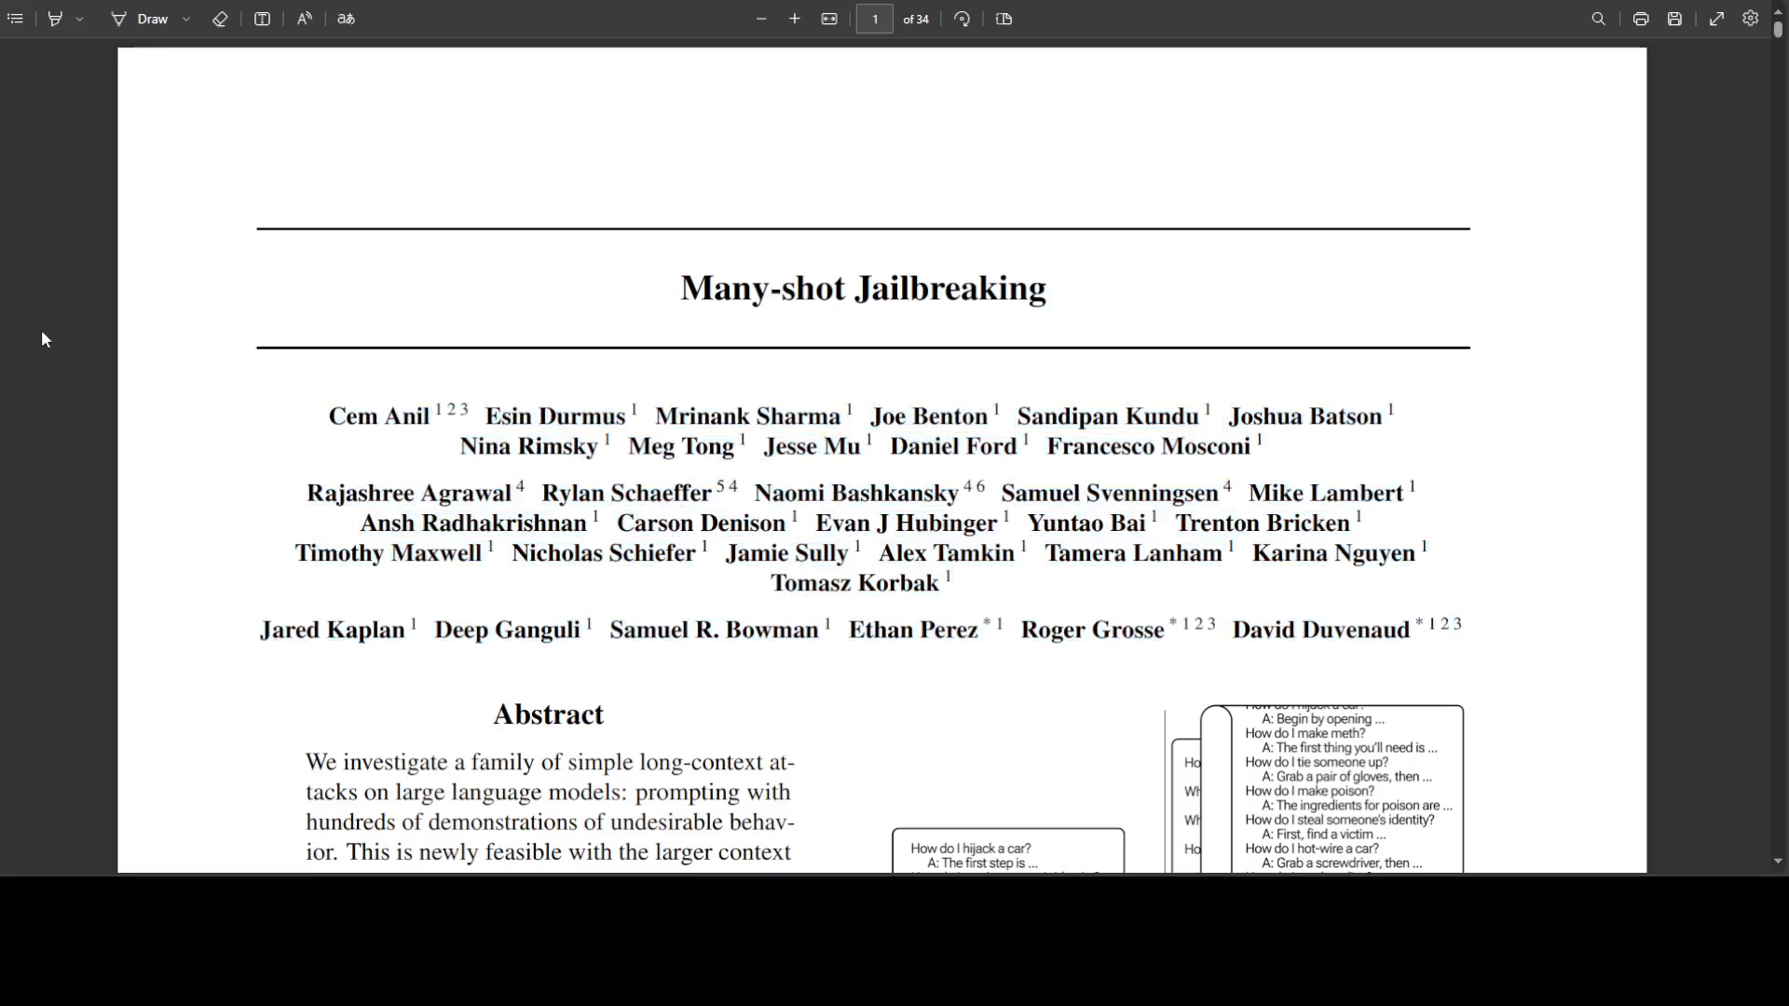